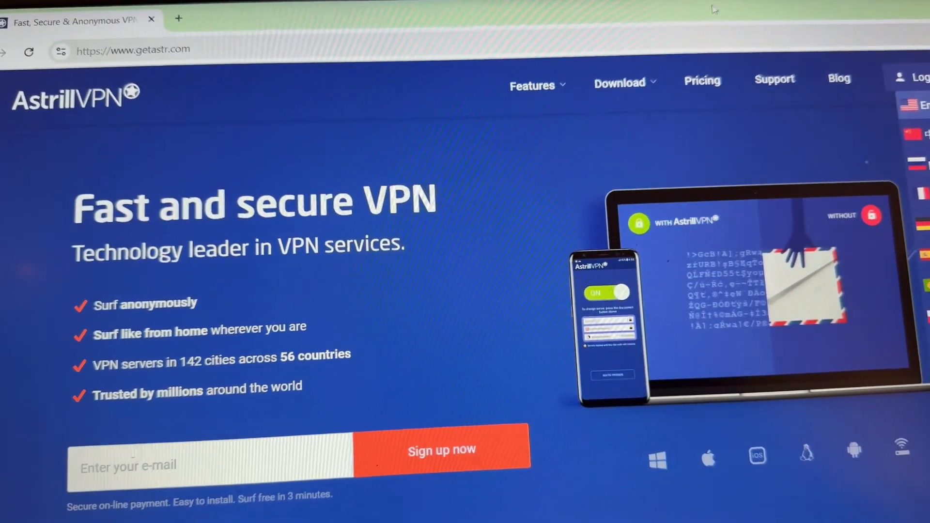
- Go to the Android app download page via the Download menu and scroll through its features
click(619, 83)
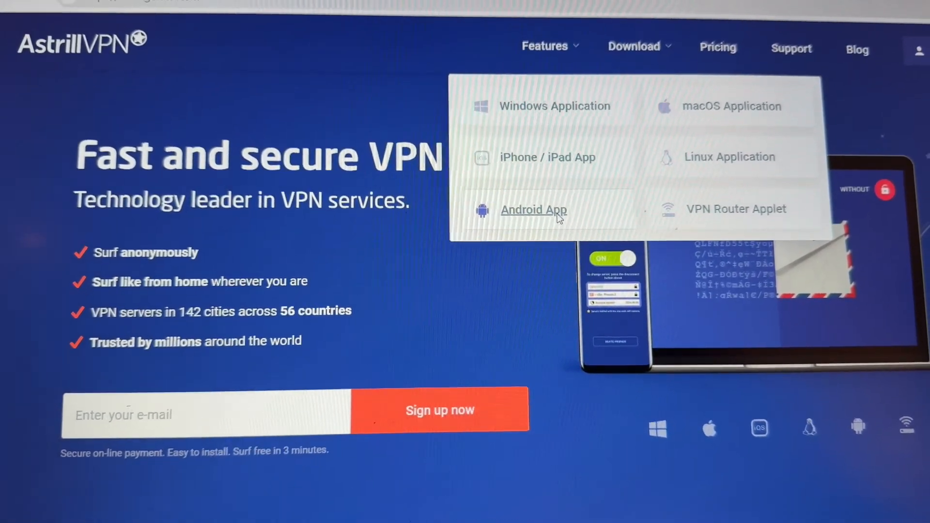
click(534, 210)
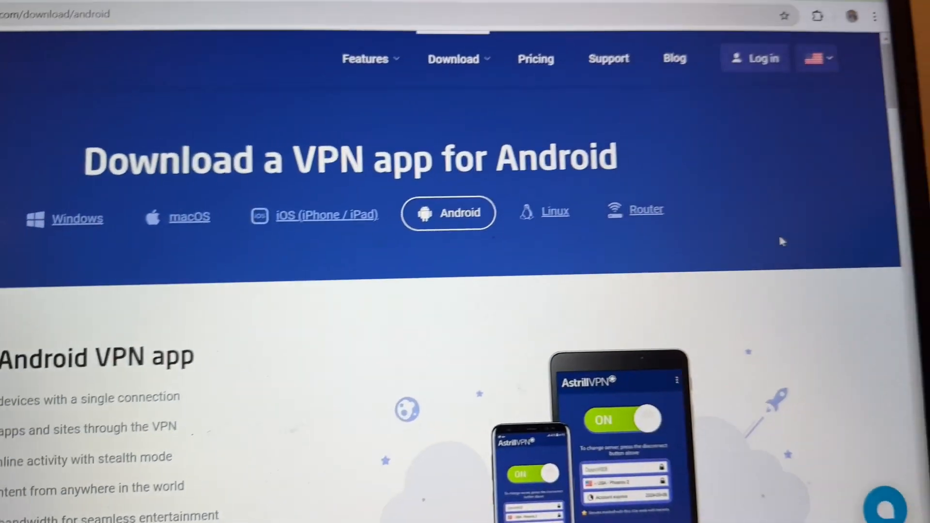
scroll(down, 3)
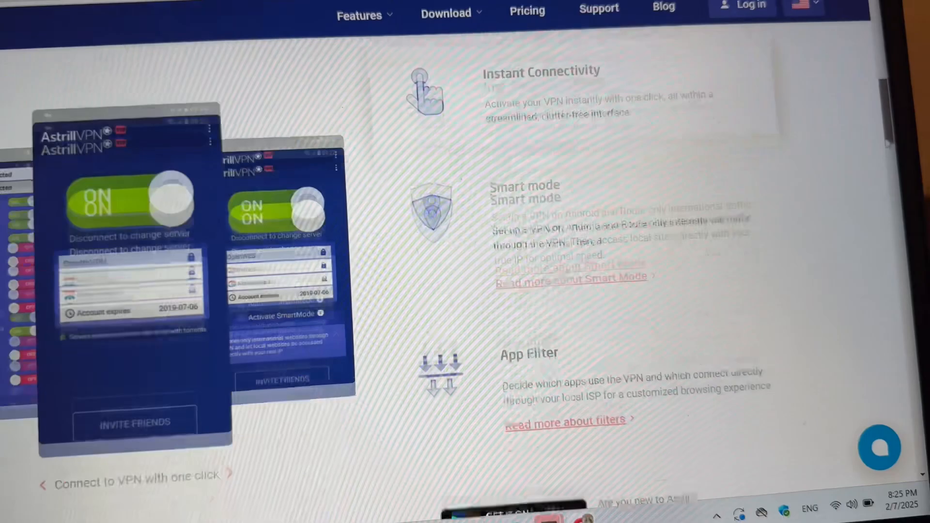
scroll(down, 3)
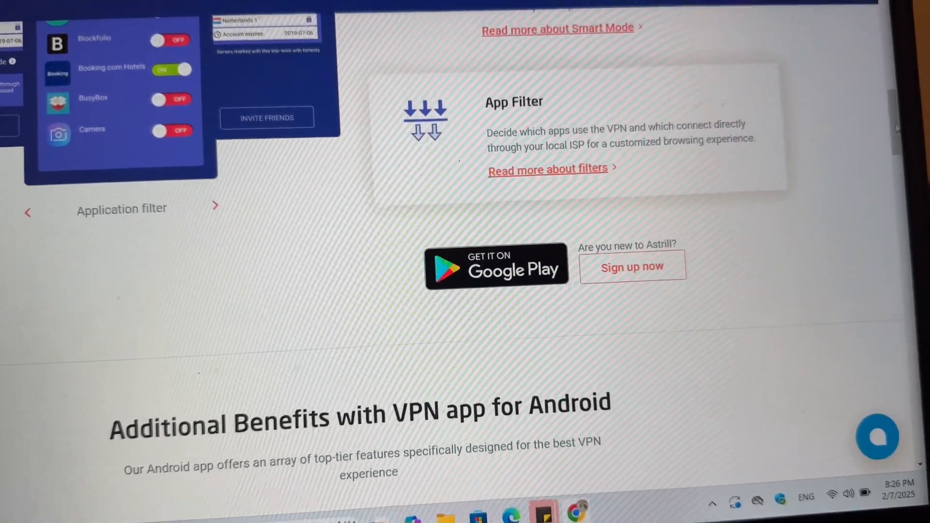
scroll(up, 3)
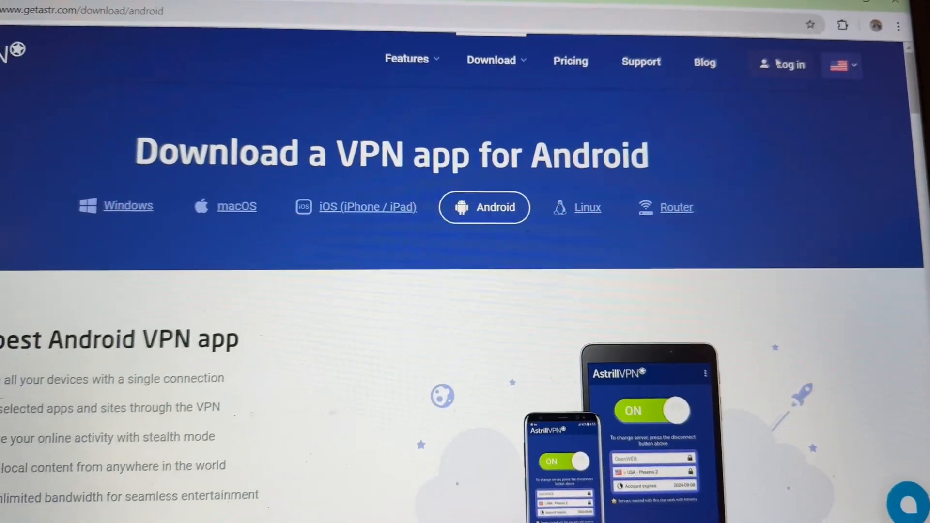
- Log in to the Astrill account from the top-right Log in link
click(790, 64)
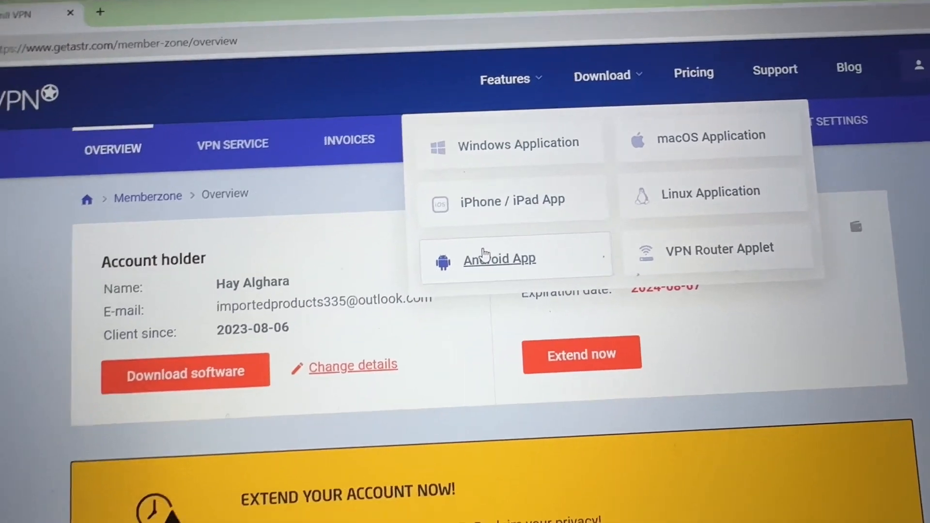
- Return to the Android download page, scroll it, and use the top-right account options
click(499, 259)
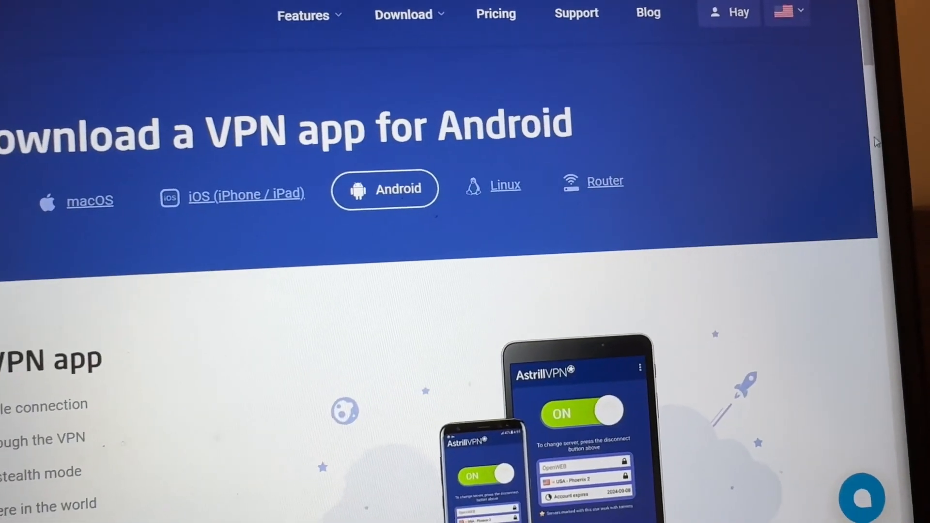
scroll(down, 3)
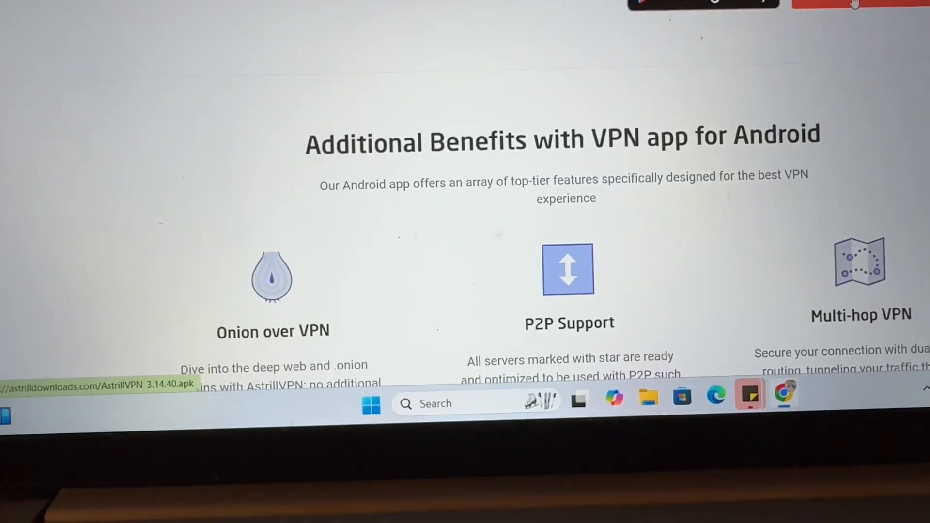
scroll(up, 3)
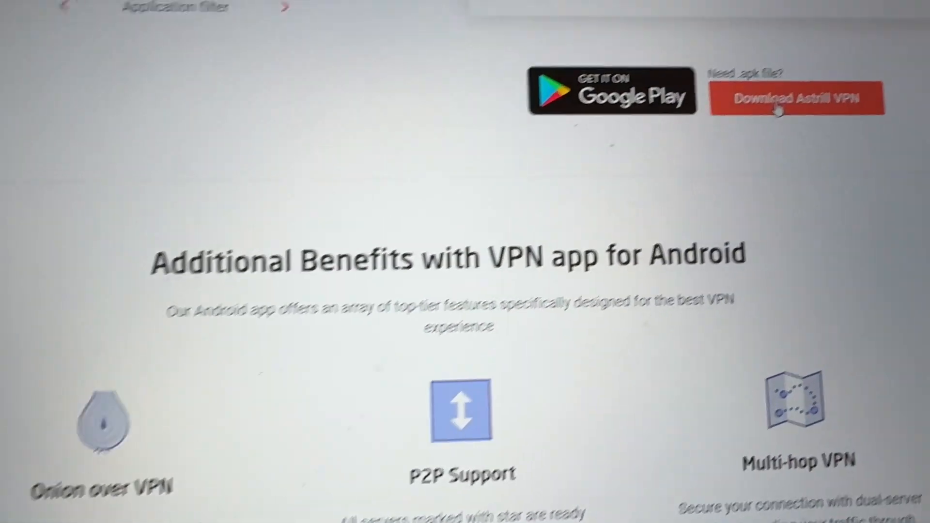
scroll(up, 3)
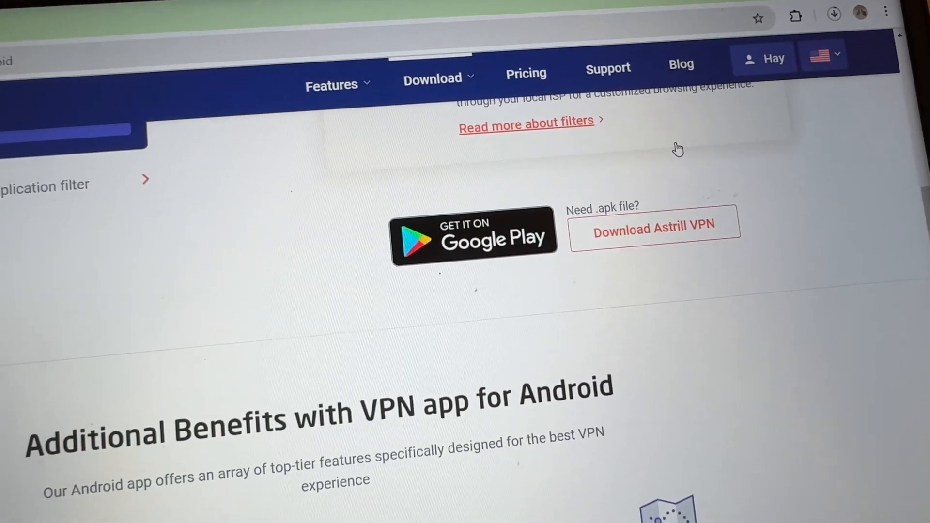
click(763, 58)
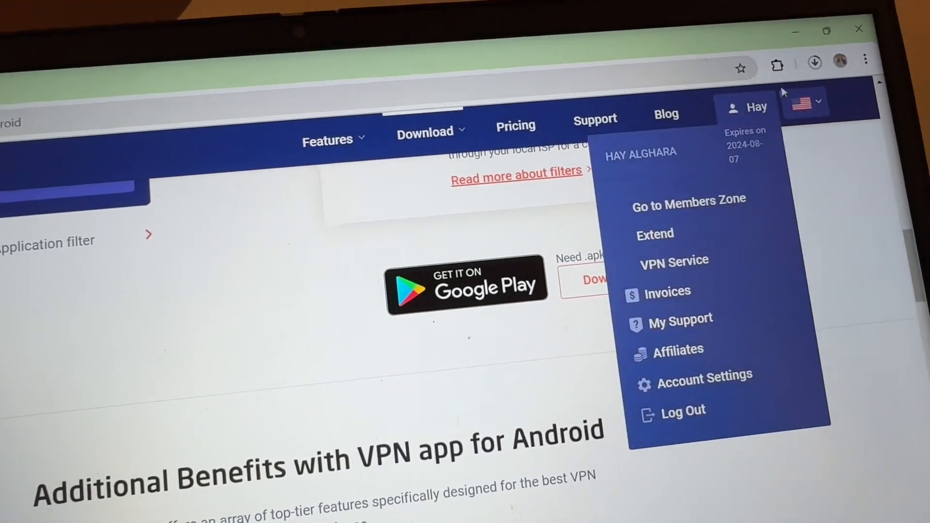
click(814, 61)
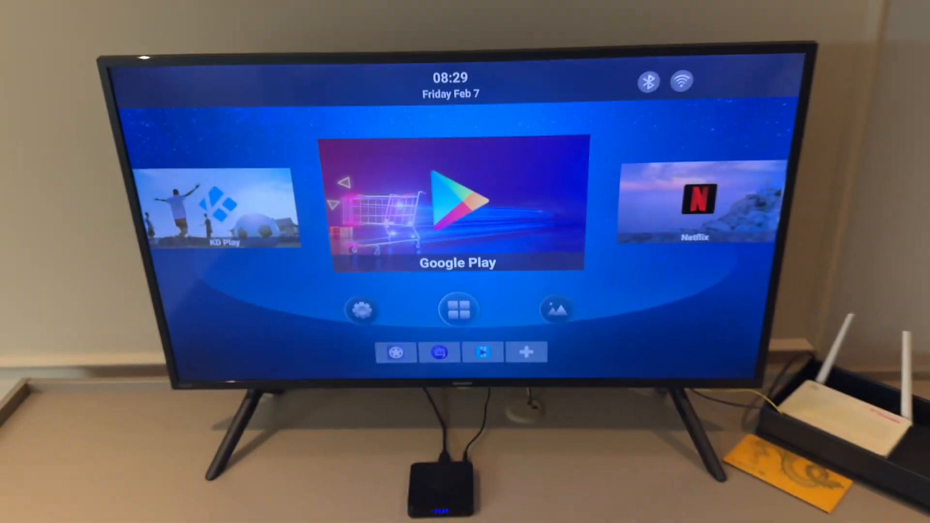
- Open the My Apps grid and launch AppInstaller to scan for apk files
click(457, 310)
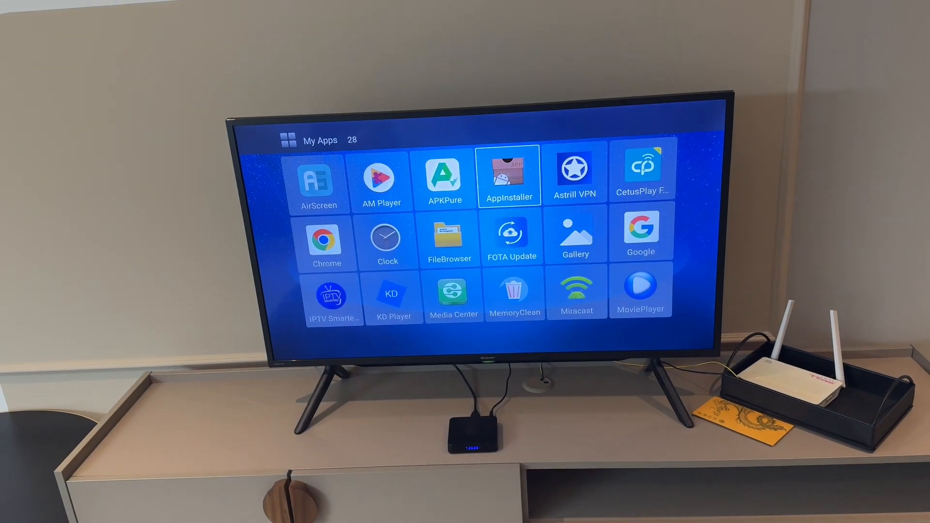
click(509, 175)
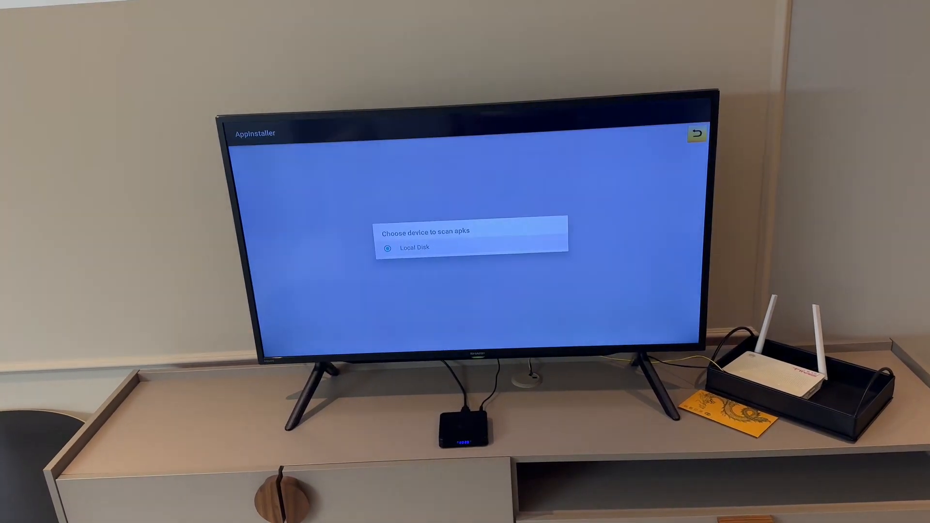